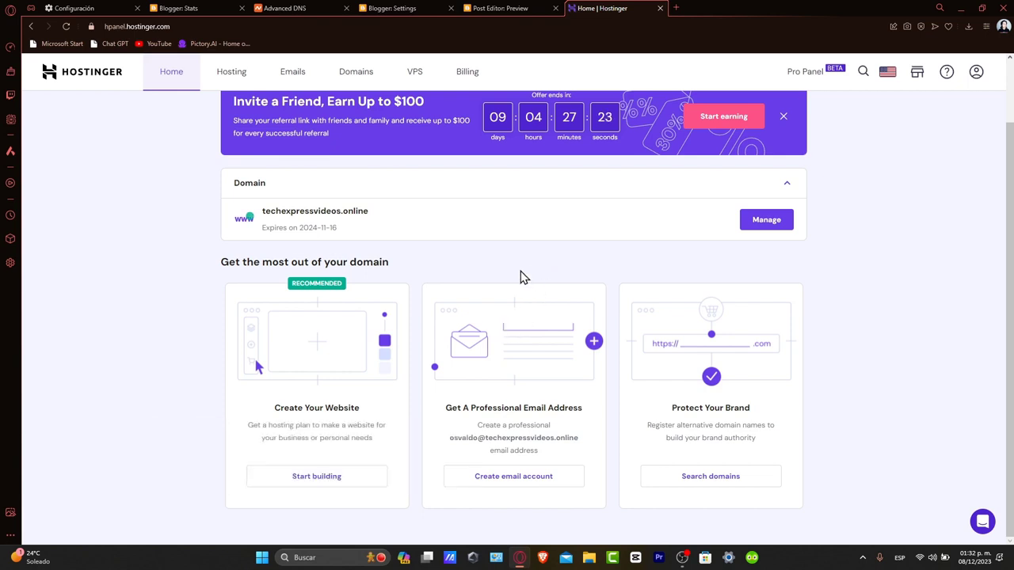
mouse_move(530, 8)
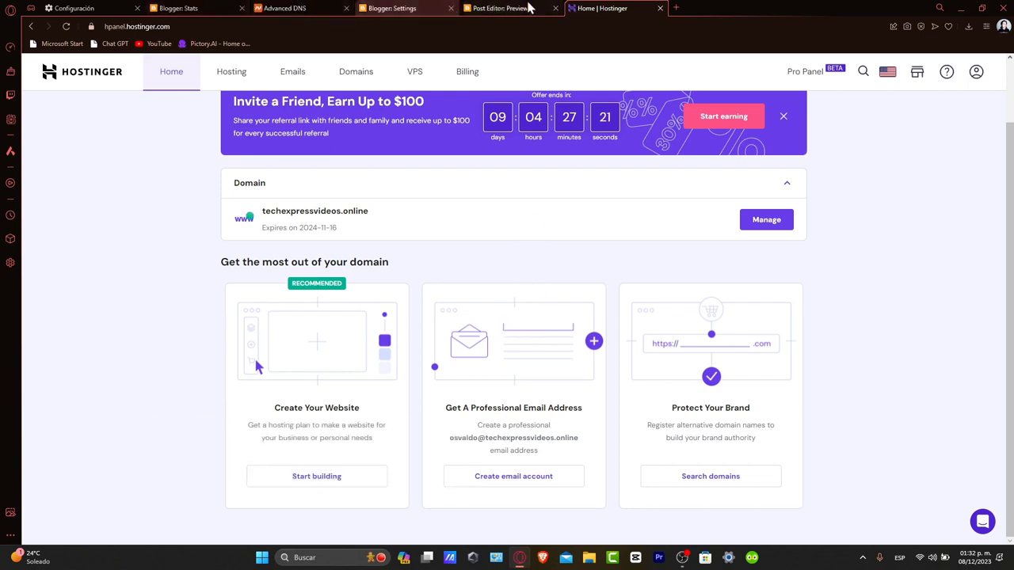
Step: Leave the post preview and open the DNS / Nameservers page for techexpressvideos.online in hPanel
left_click(499, 8)
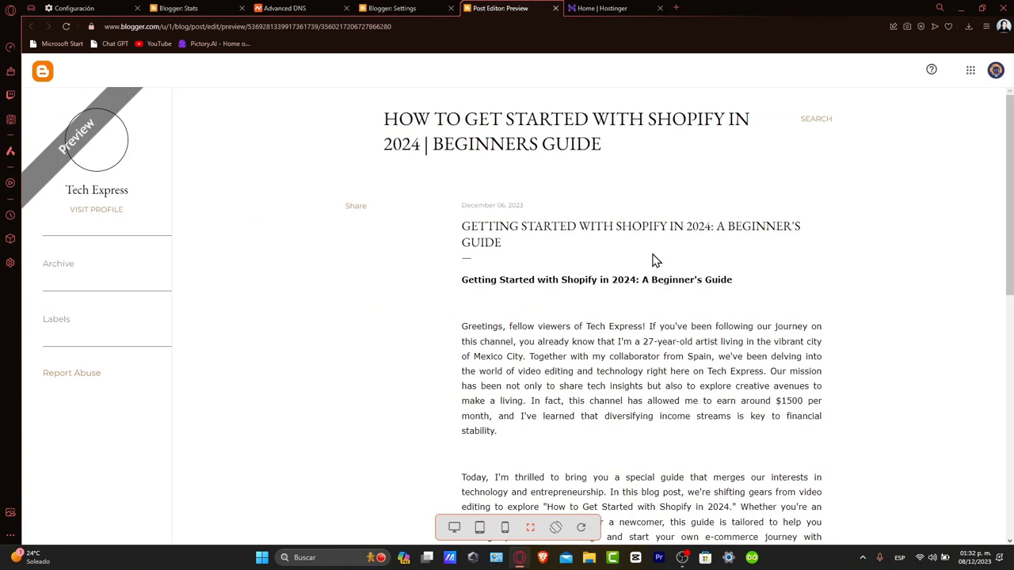
mouse_move(608, 328)
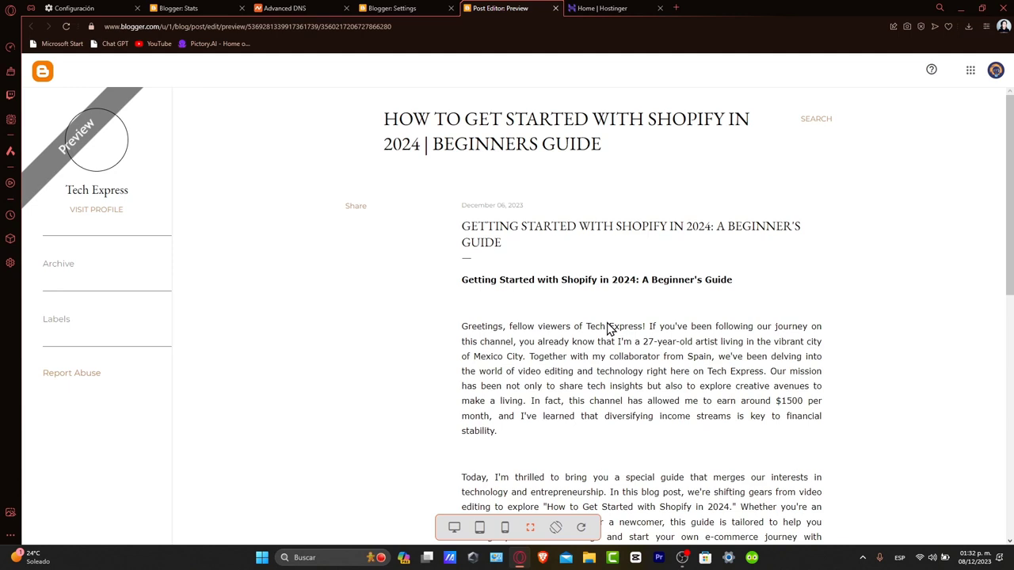
mouse_move(525, 222)
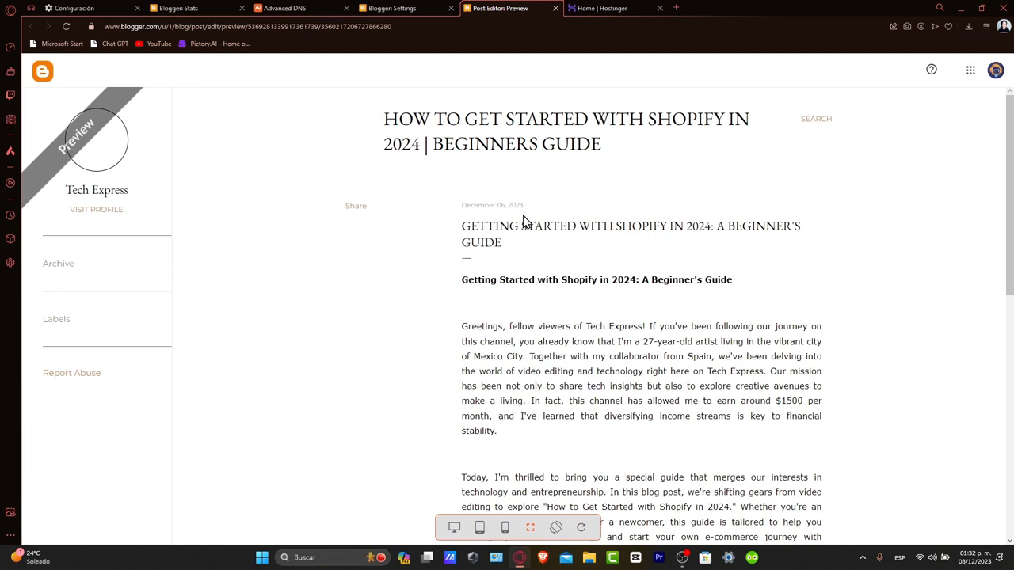
mouse_move(576, 60)
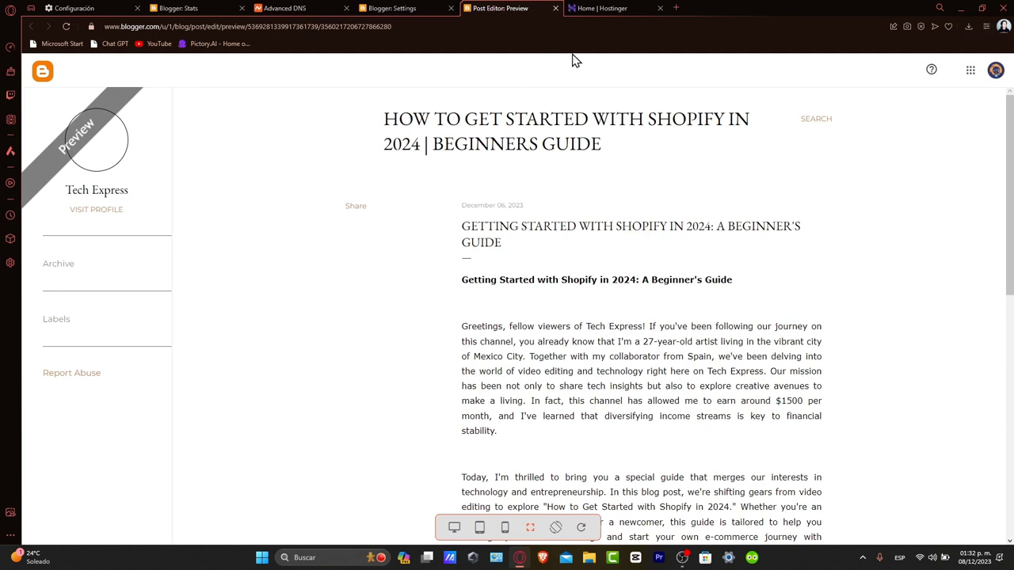
left_click(610, 8)
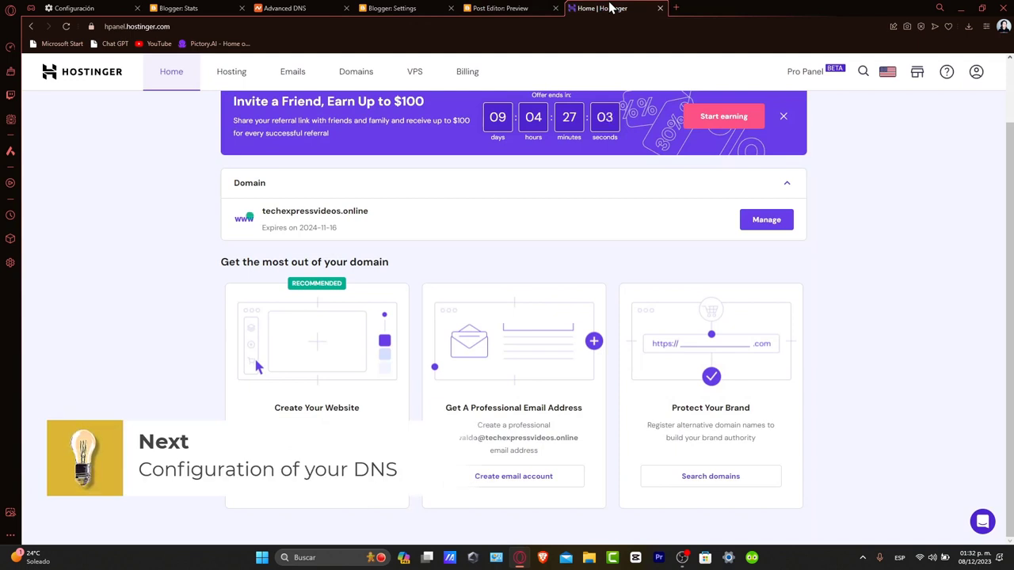
scroll("up", 3)
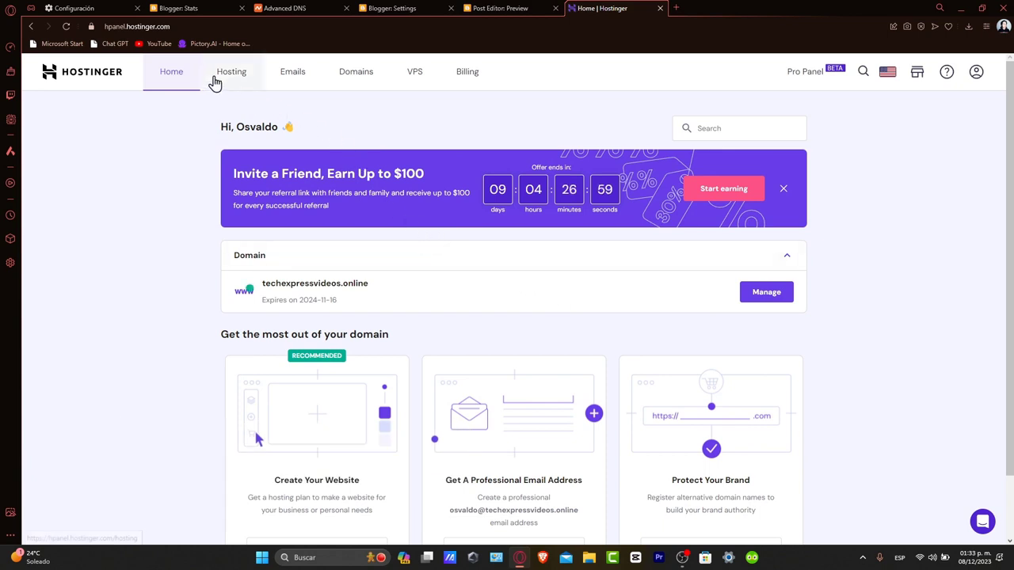
mouse_move(198, 123)
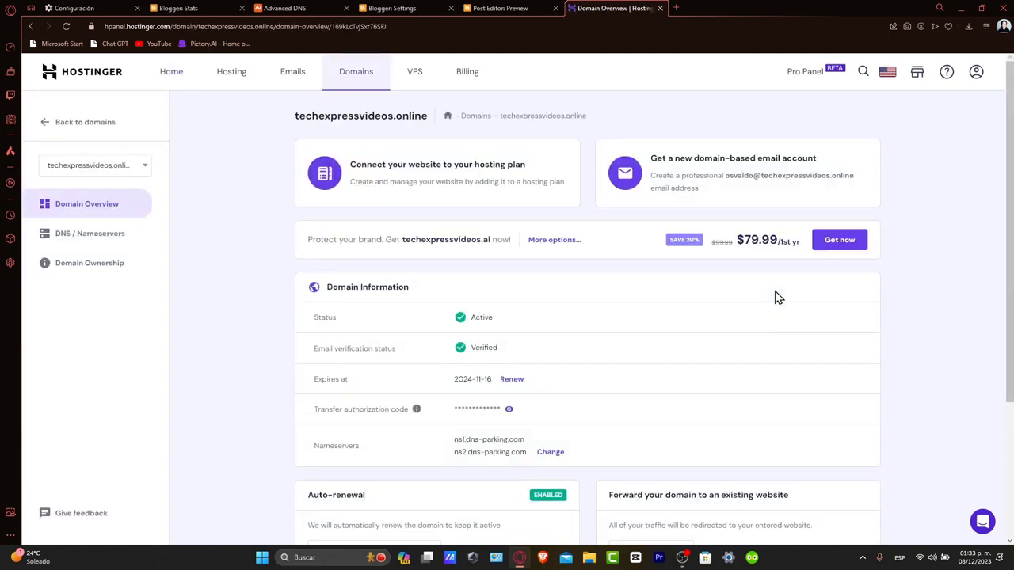
mouse_move(559, 331)
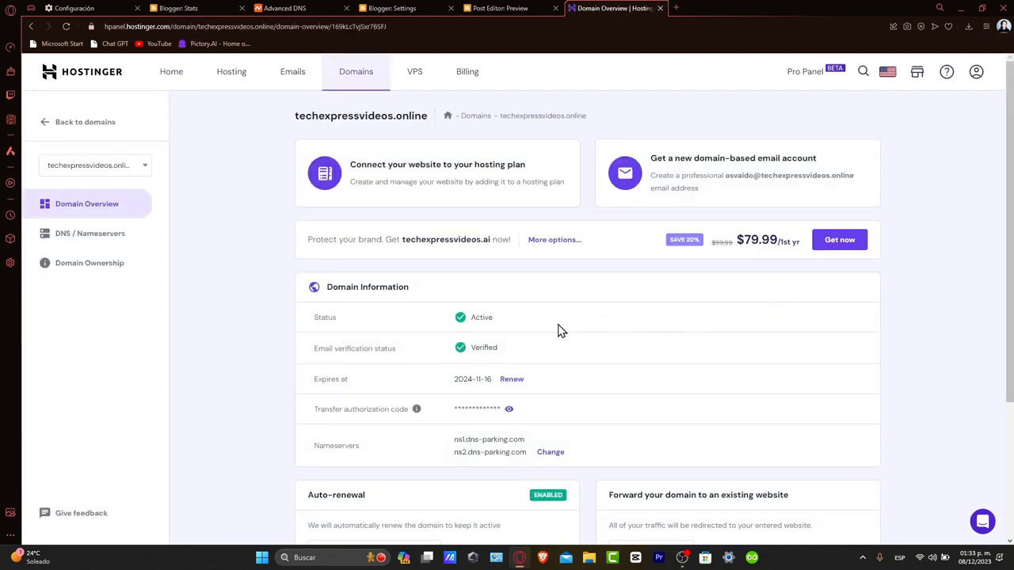
mouse_move(151, 226)
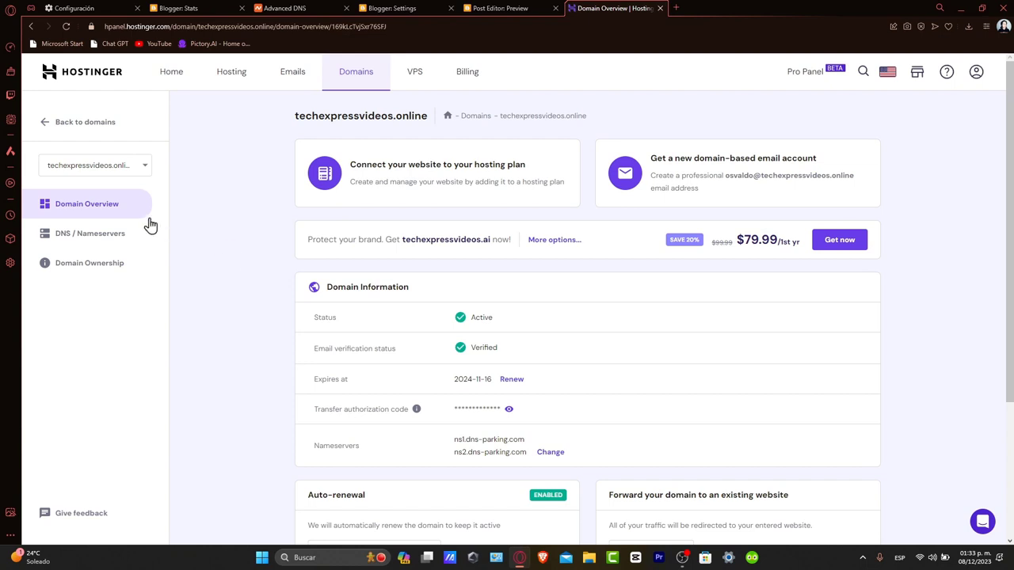
left_click(91, 233)
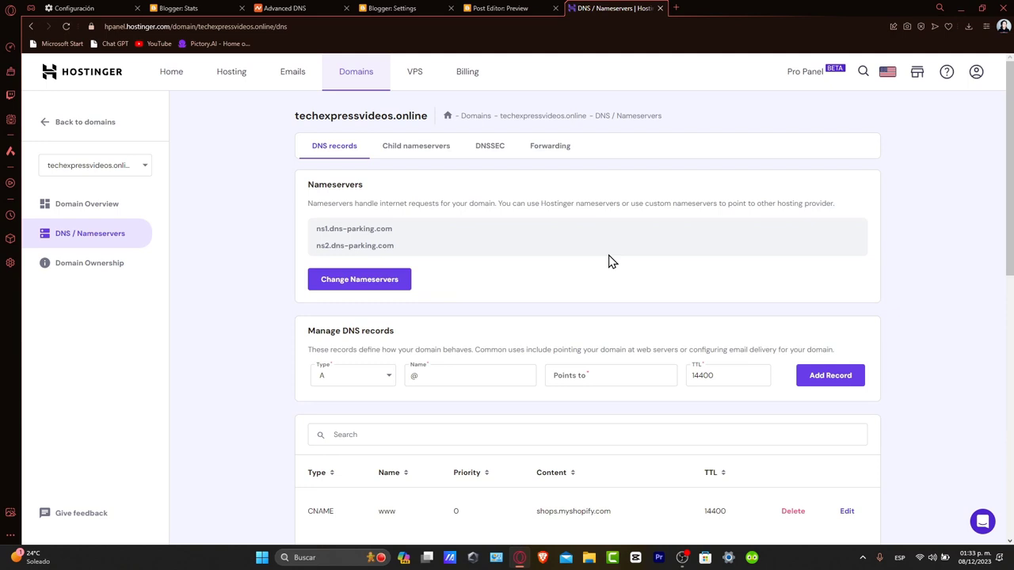
mouse_move(625, 351)
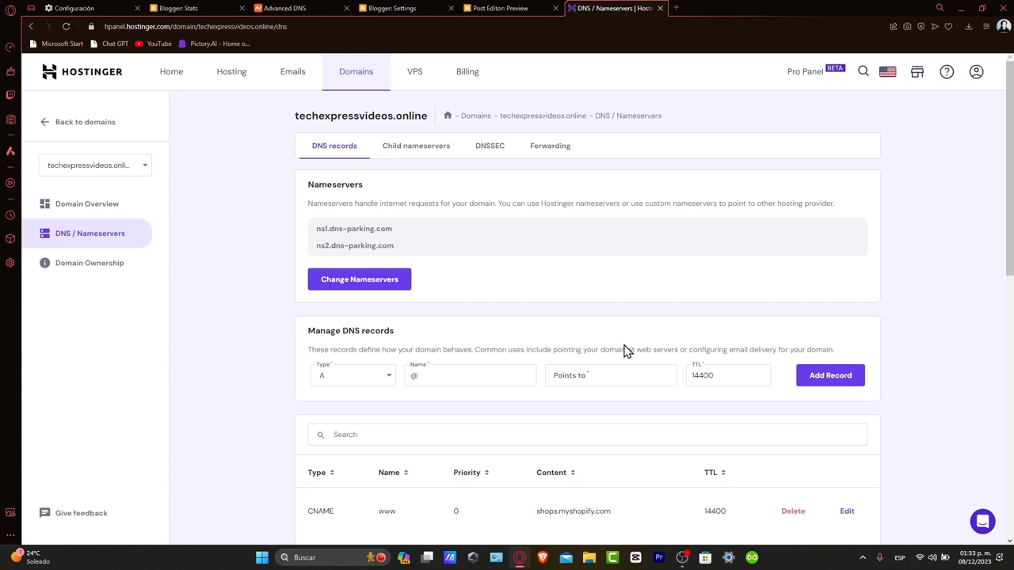
left_click(400, 8)
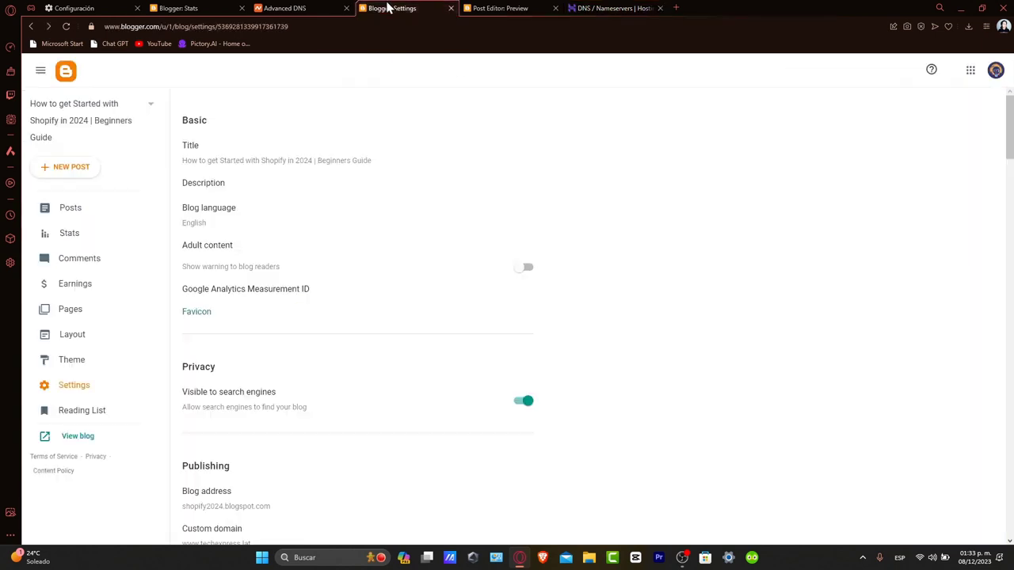
mouse_move(320, 168)
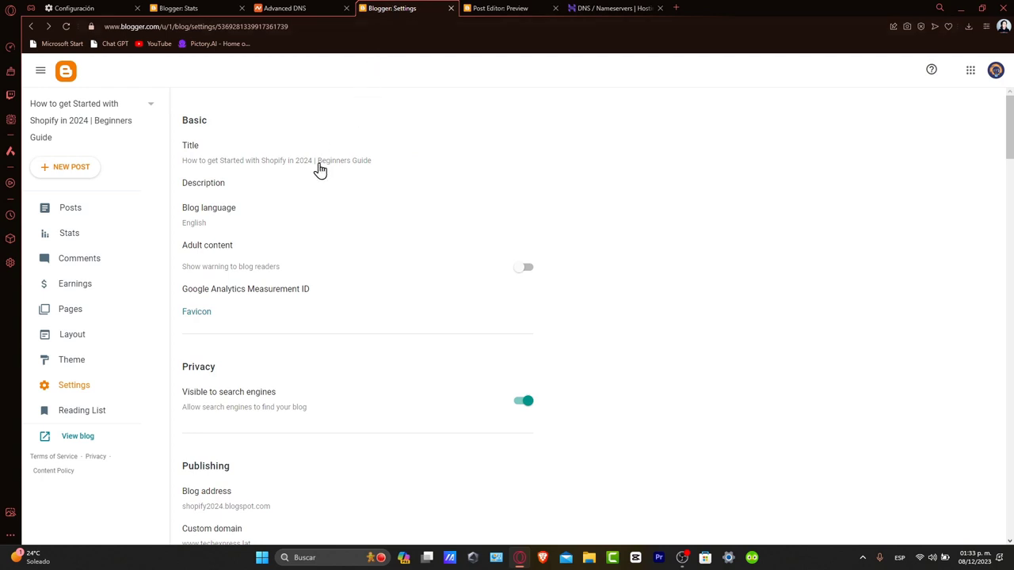
mouse_move(73, 385)
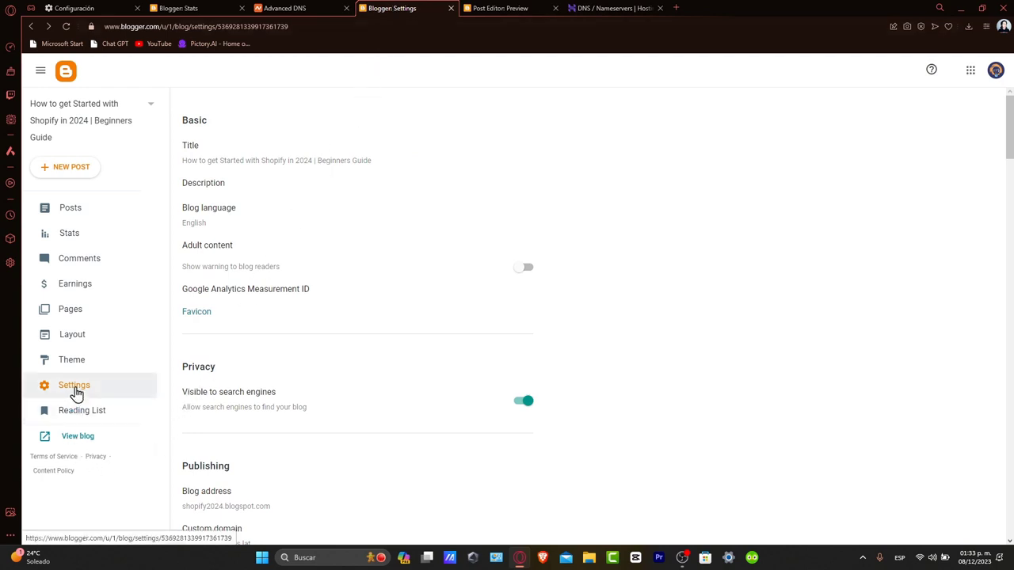
mouse_move(95, 394)
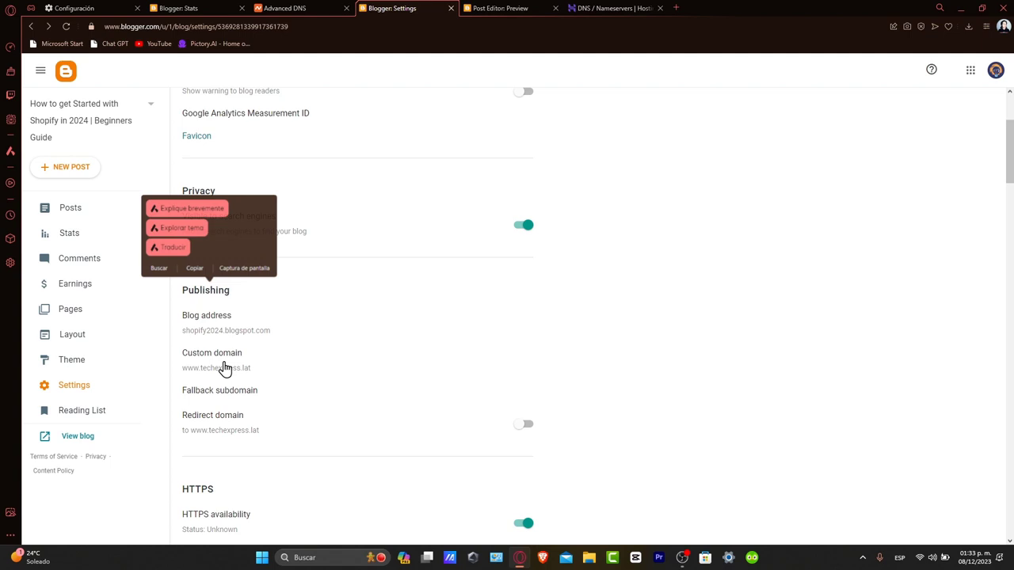
Step: Start editing Blogger's custom domain and copy techexpressvideos.online from the Hostinger DNS page
left_click(211, 353)
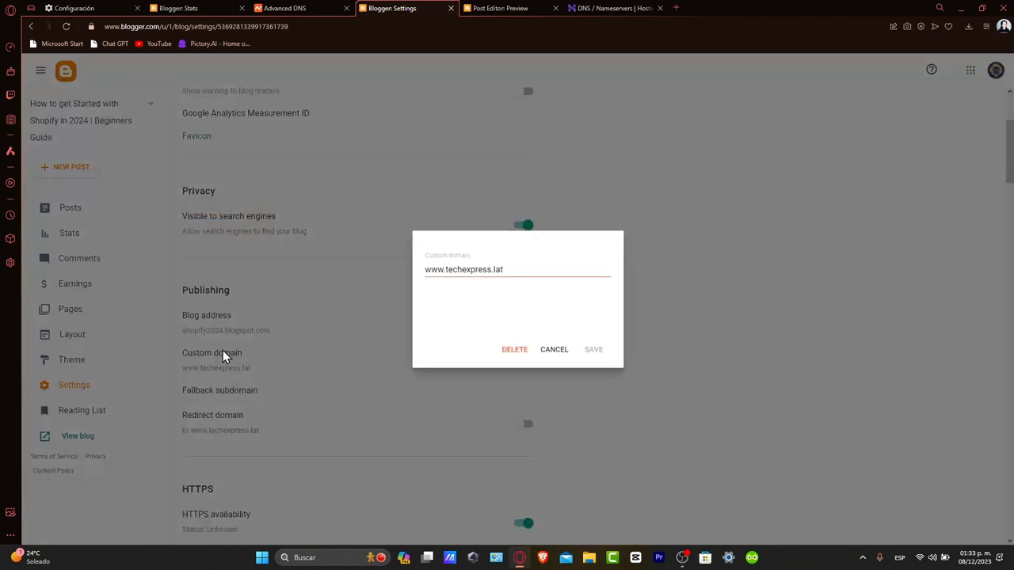
left_click(614, 8)
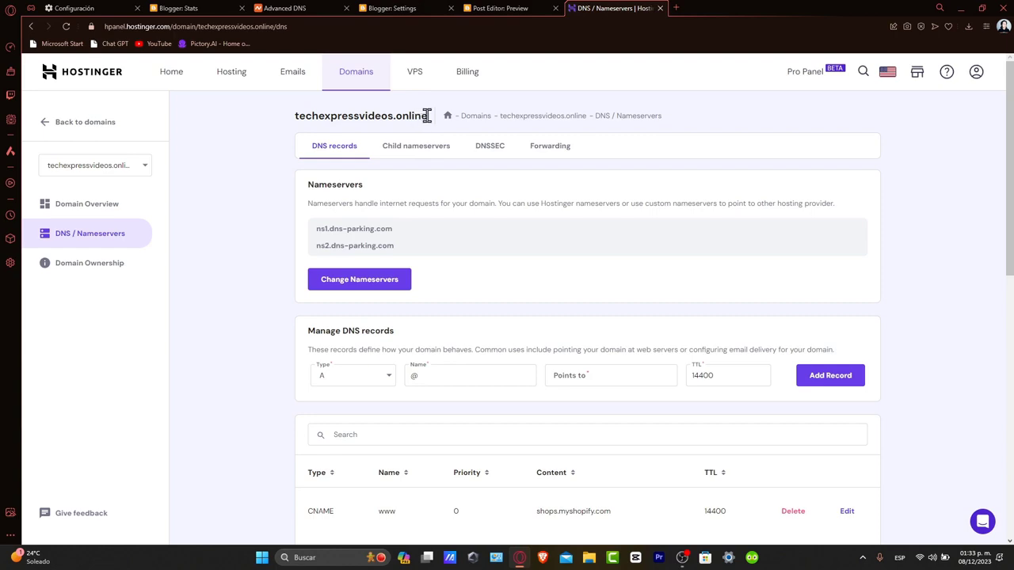
double_click(361, 116)
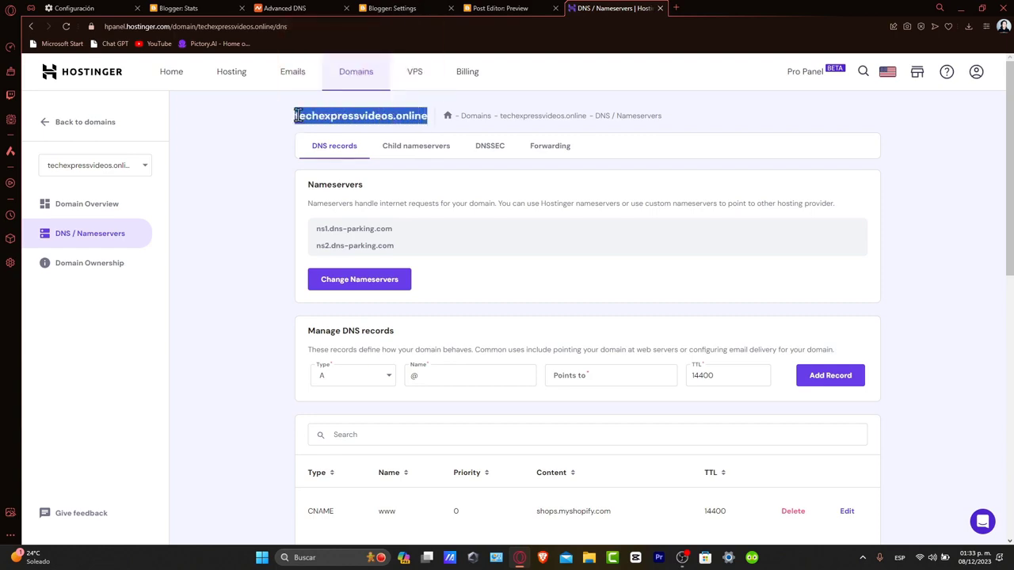
left_click(388, 7)
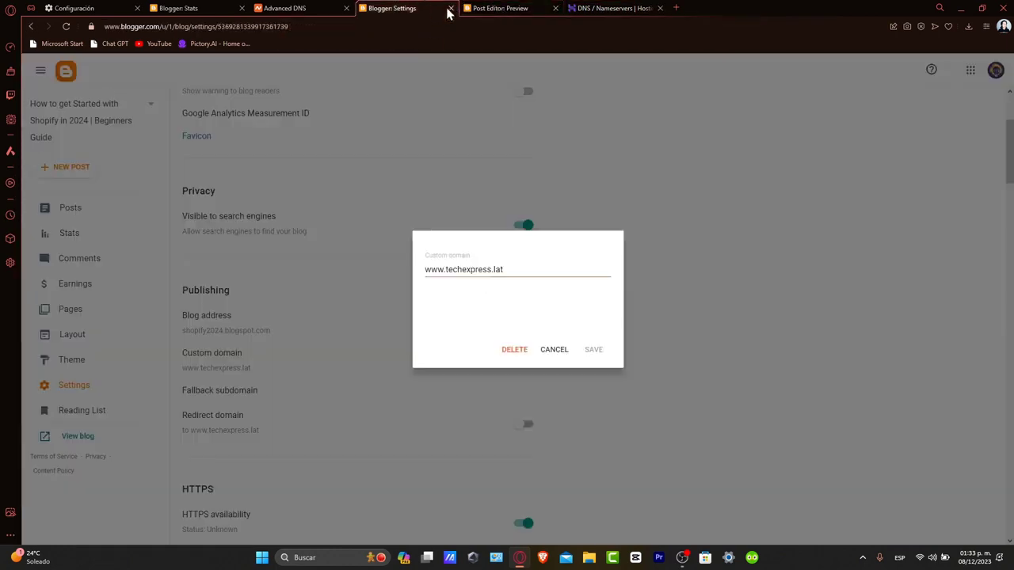
double_click(466, 270)
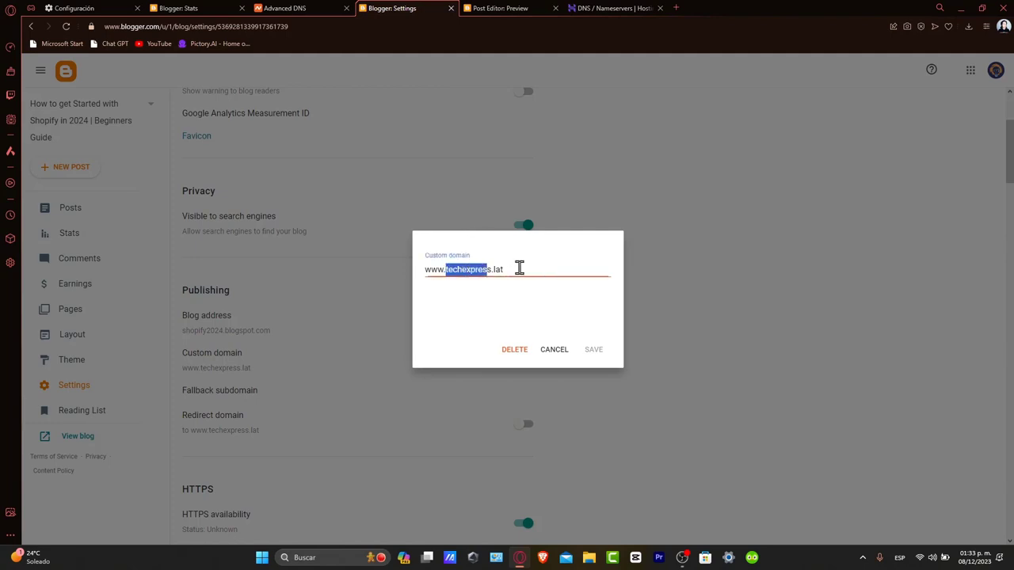
left_click(593, 349)
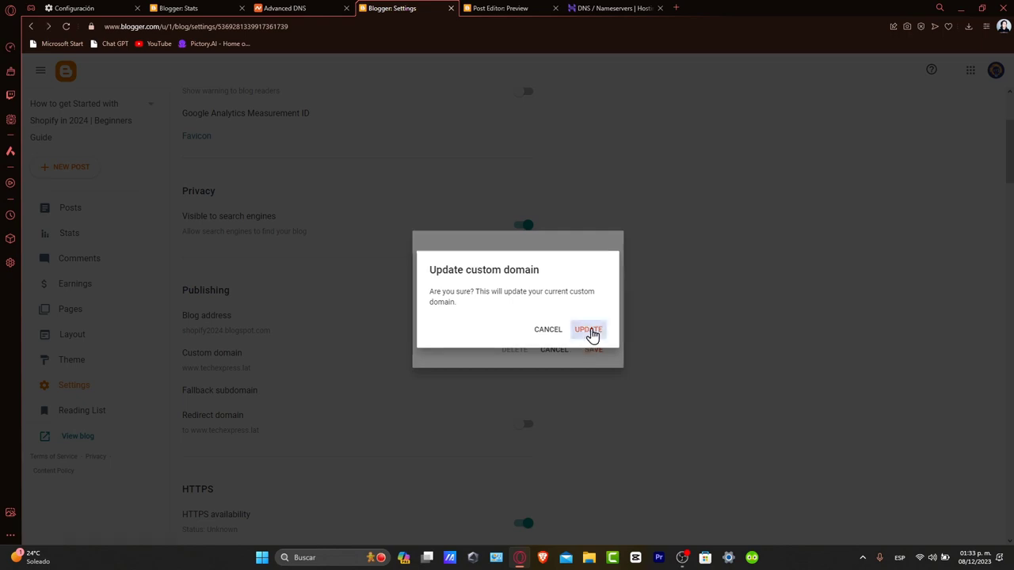
left_click(587, 329)
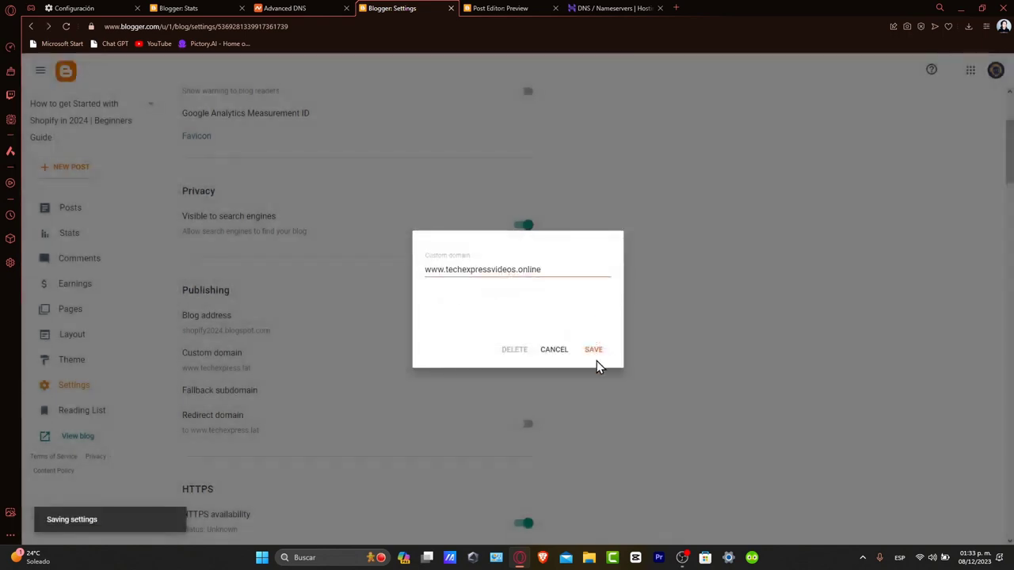
left_click(594, 350)
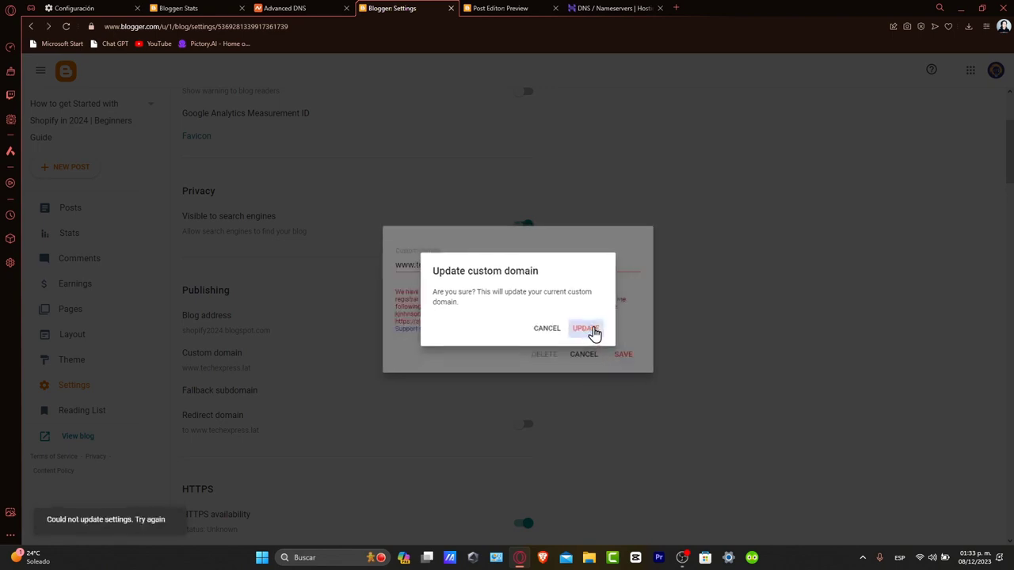
left_click(585, 328)
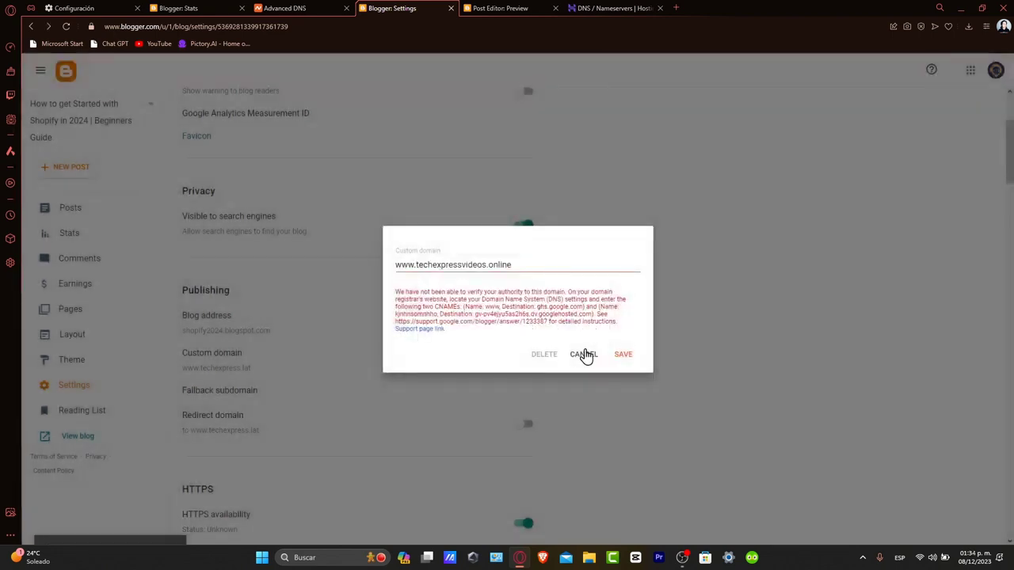
left_click(622, 354)
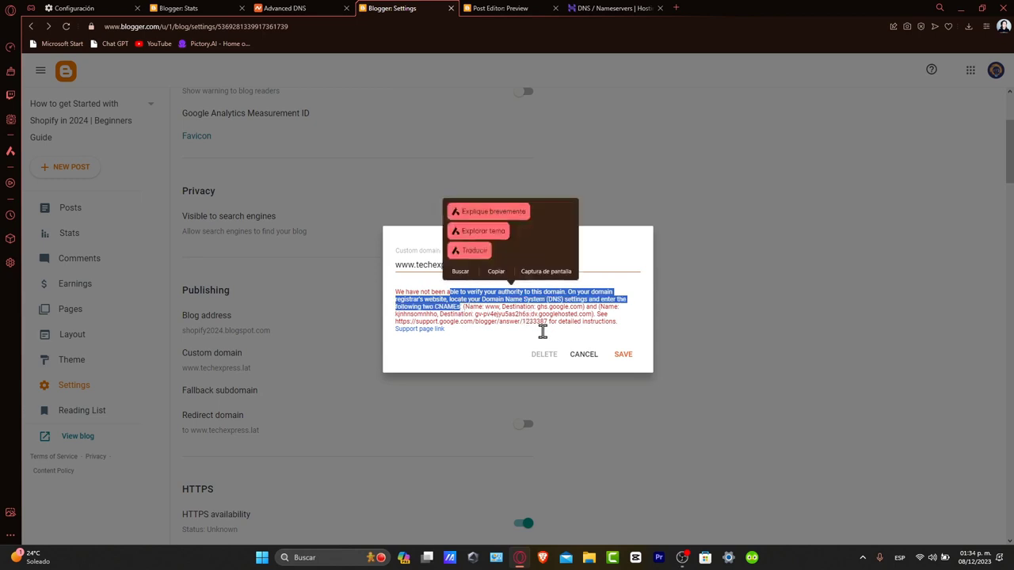
mouse_move(515, 348)
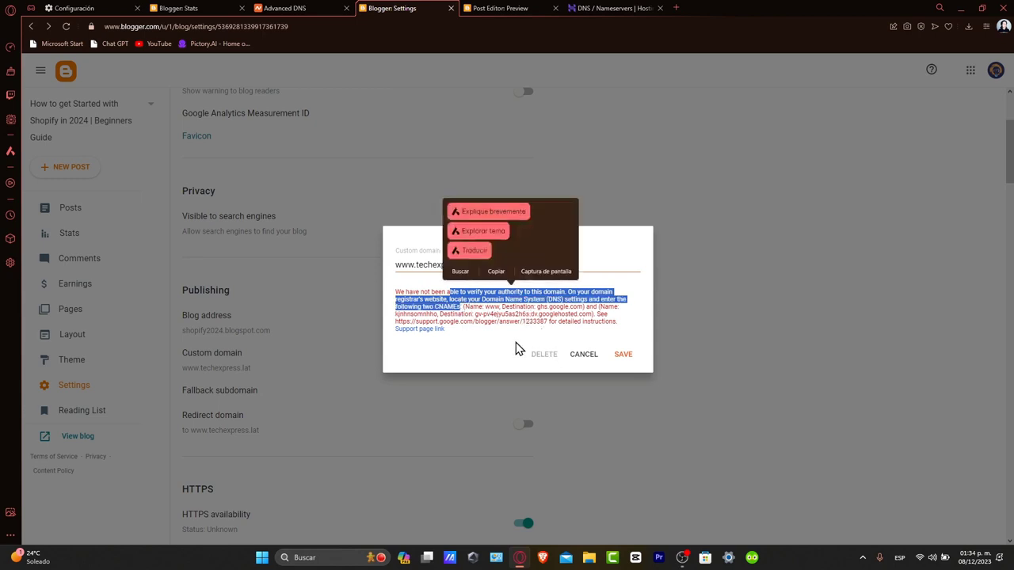
mouse_move(527, 262)
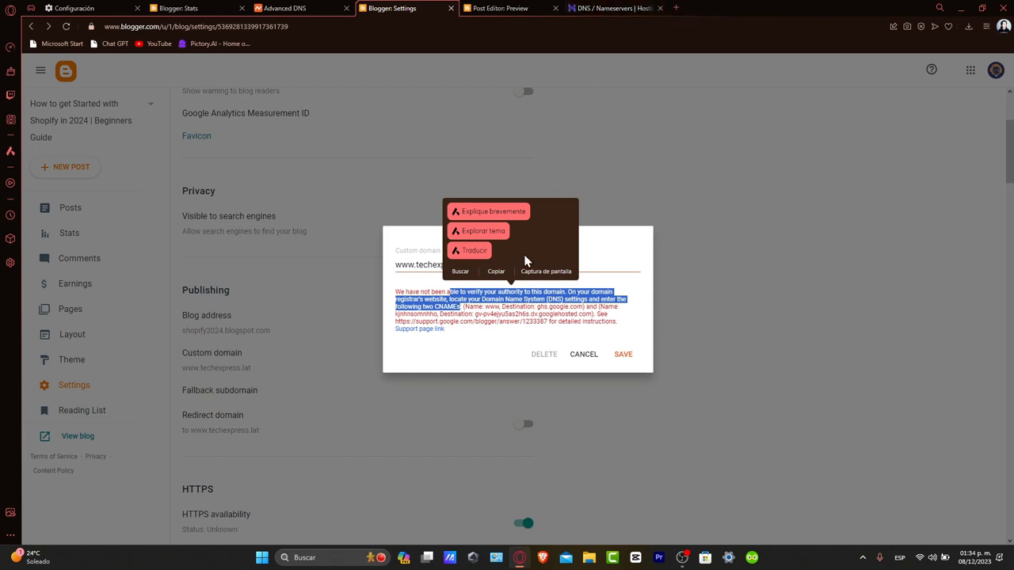
mouse_move(541, 307)
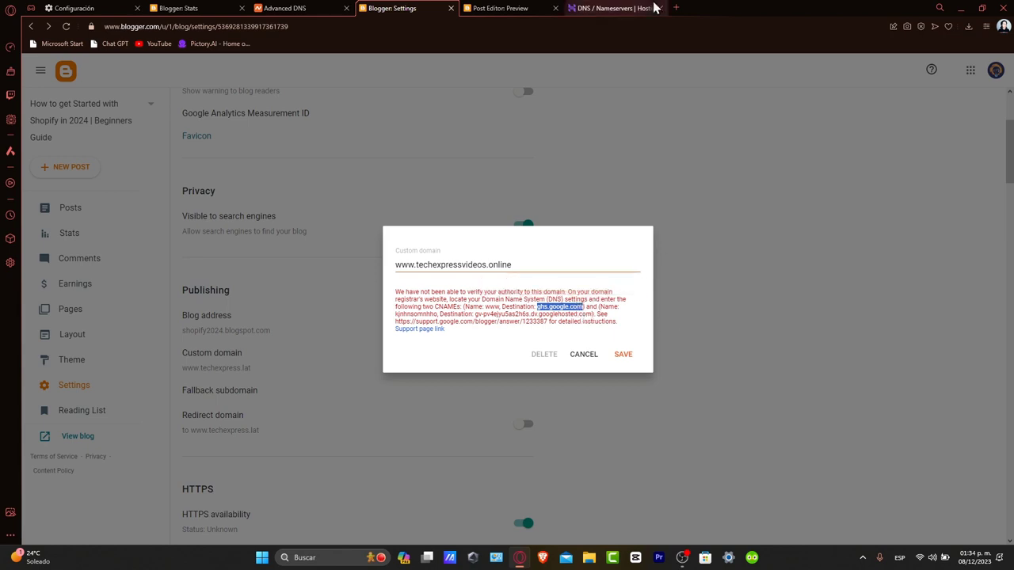
left_click(614, 8)
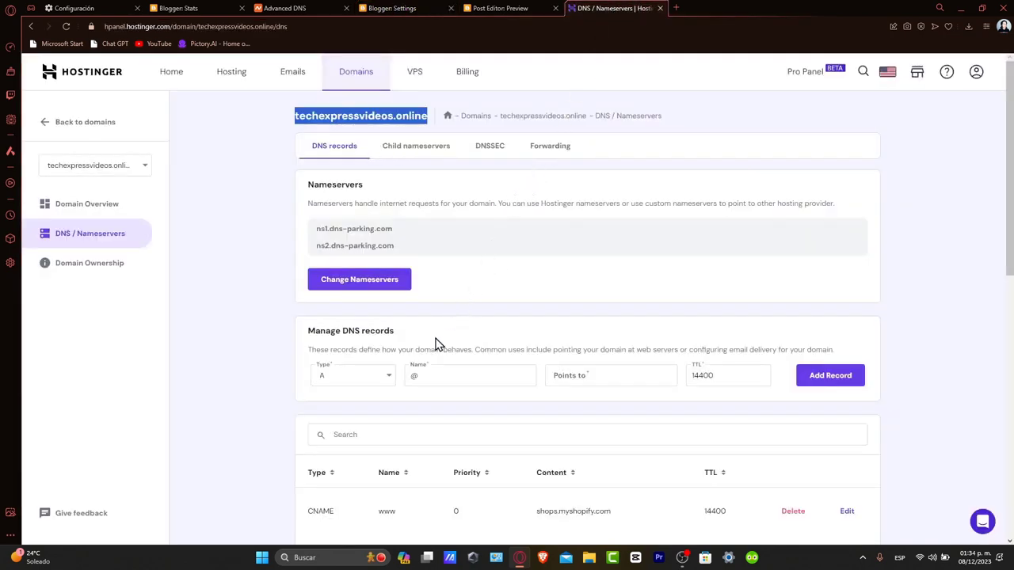
Step: Add a www CNAME to ghs.google.com, deleting the conflicting www record for shops.myshopify.com
scroll("down", 3)
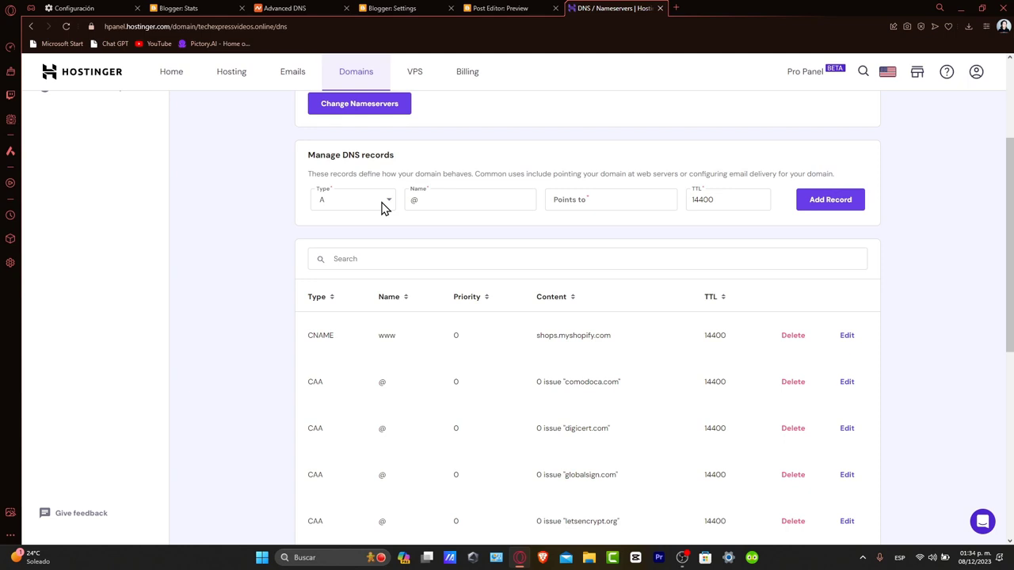
left_click(353, 199)
type("www")
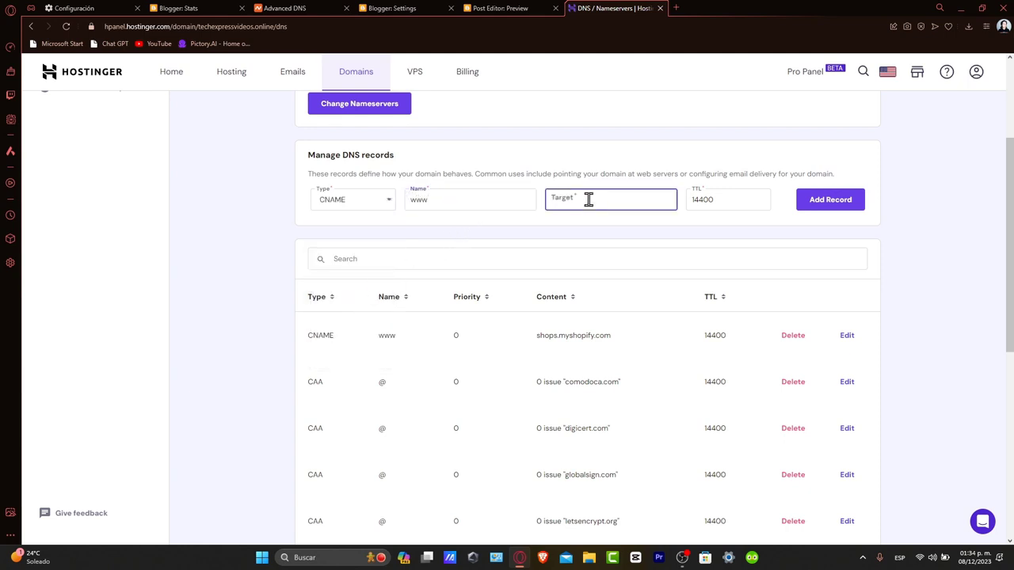
type("ghs.google.com")
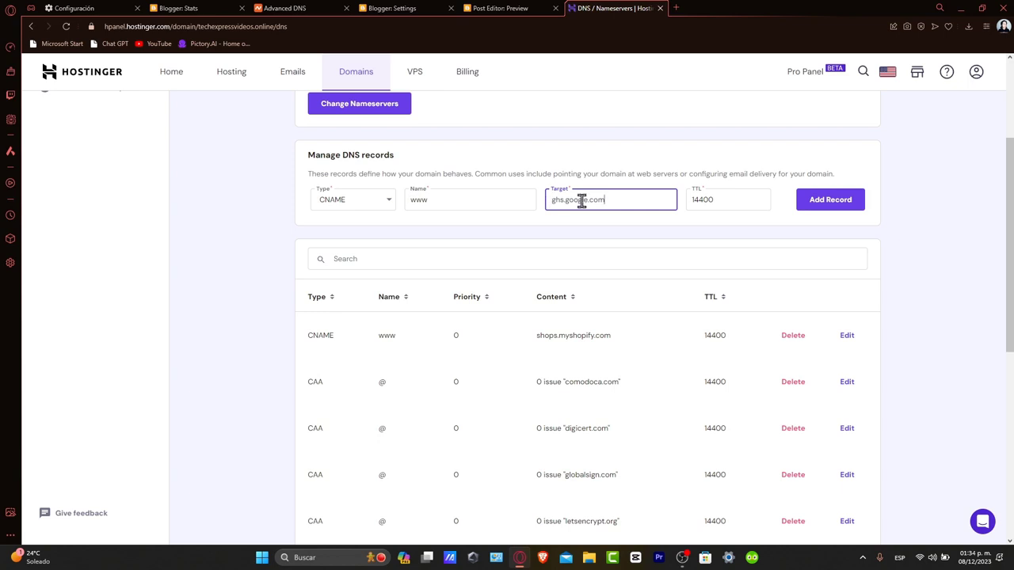
left_click(830, 199)
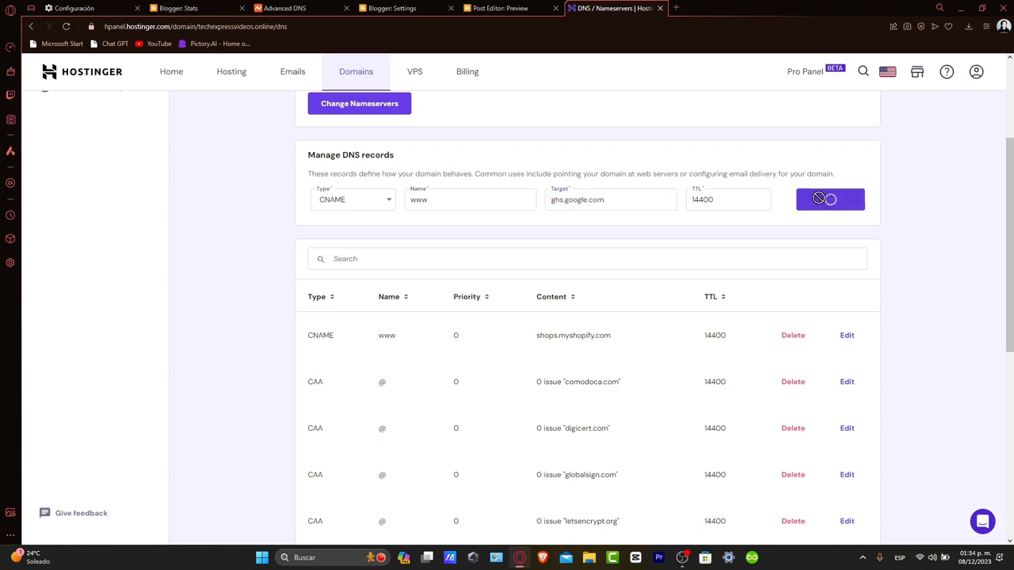
left_click(830, 199)
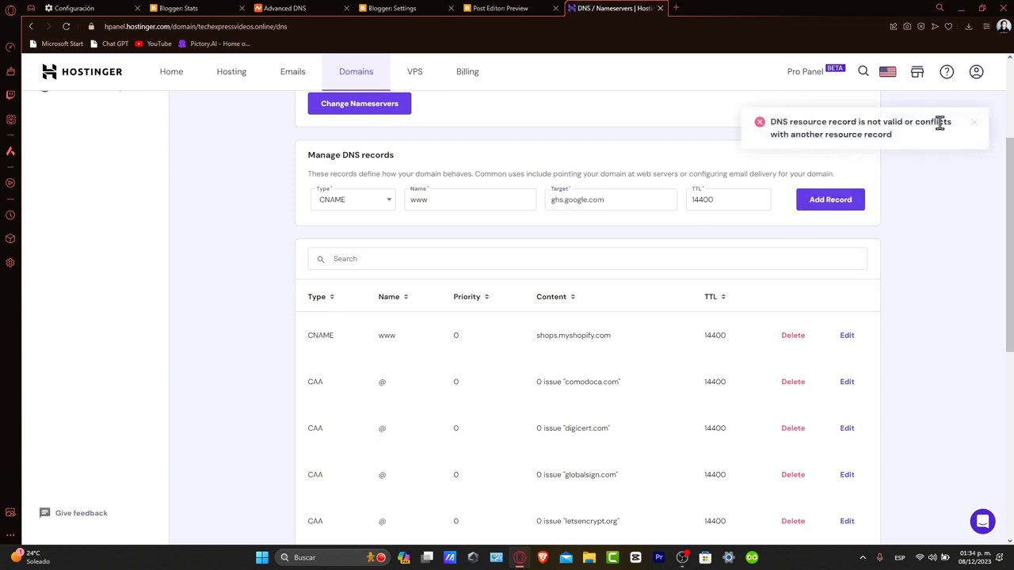
mouse_move(855, 143)
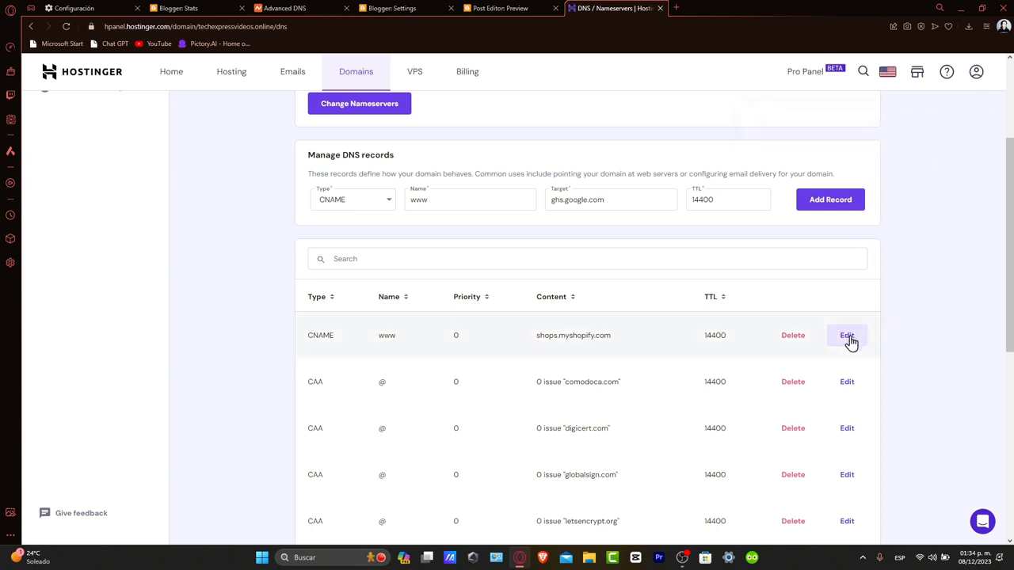
left_click(846, 335)
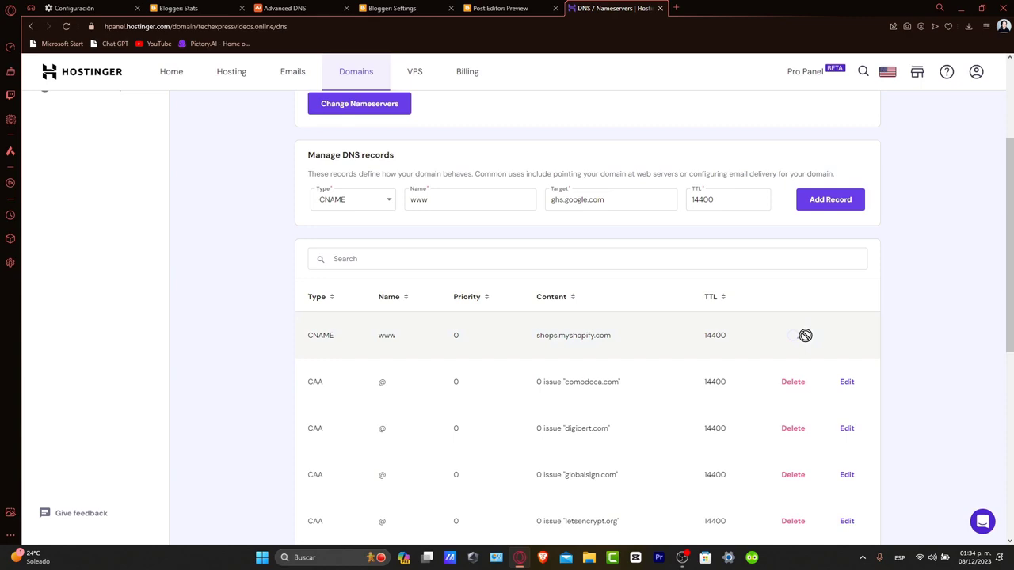
left_click(830, 199)
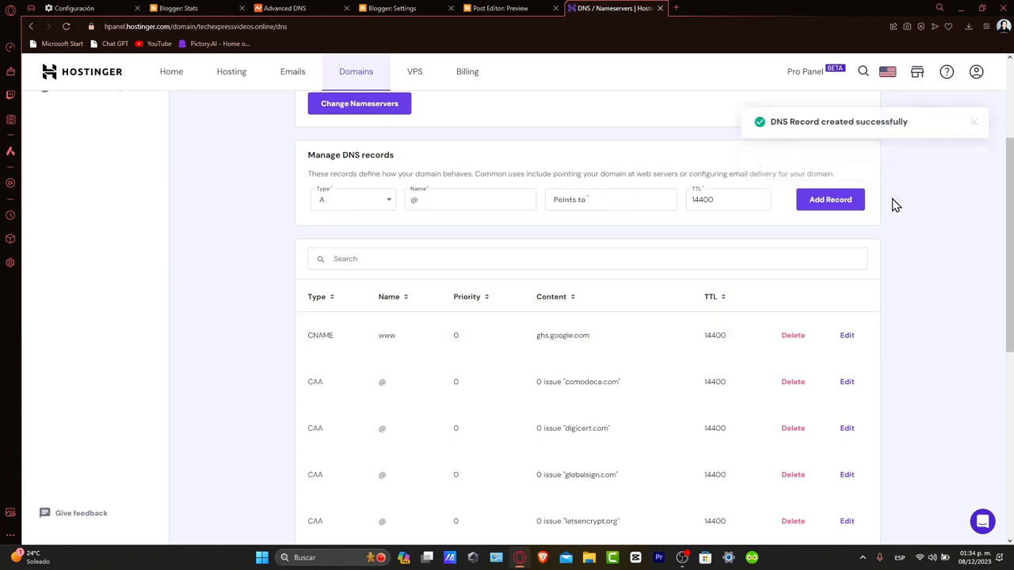
left_click(499, 8)
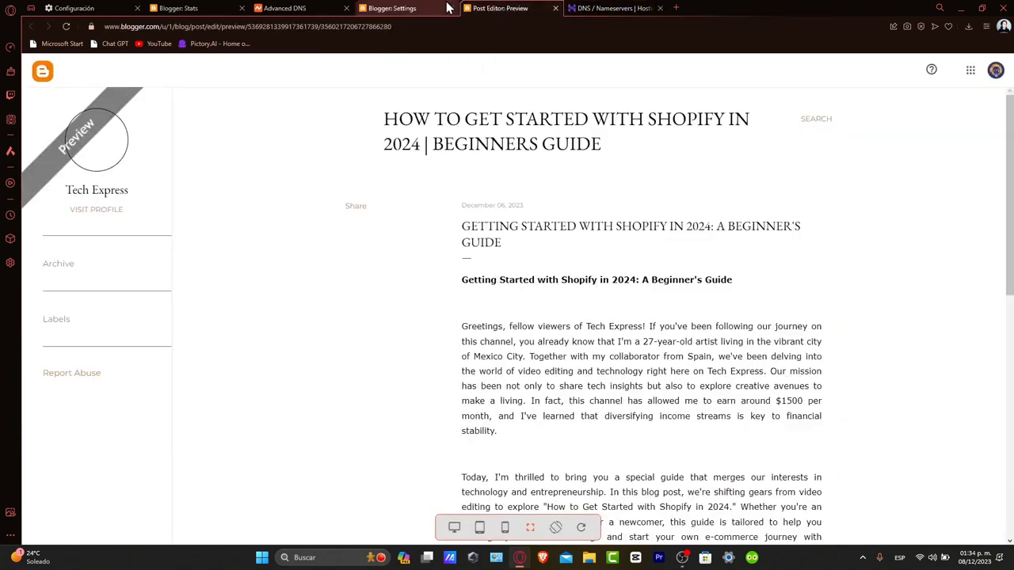
Step: Copy the second record from Blogger and add CNAME kjnhnsomnhho → gv-pv4ejyu5as2h6s.dv.googlehosted.com
left_click(388, 8)
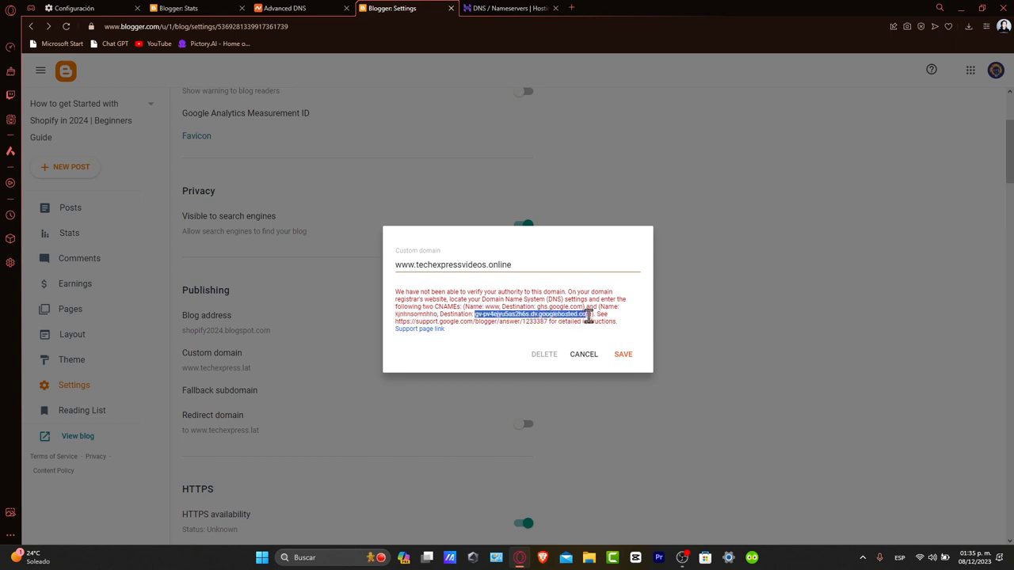
left_click(510, 8)
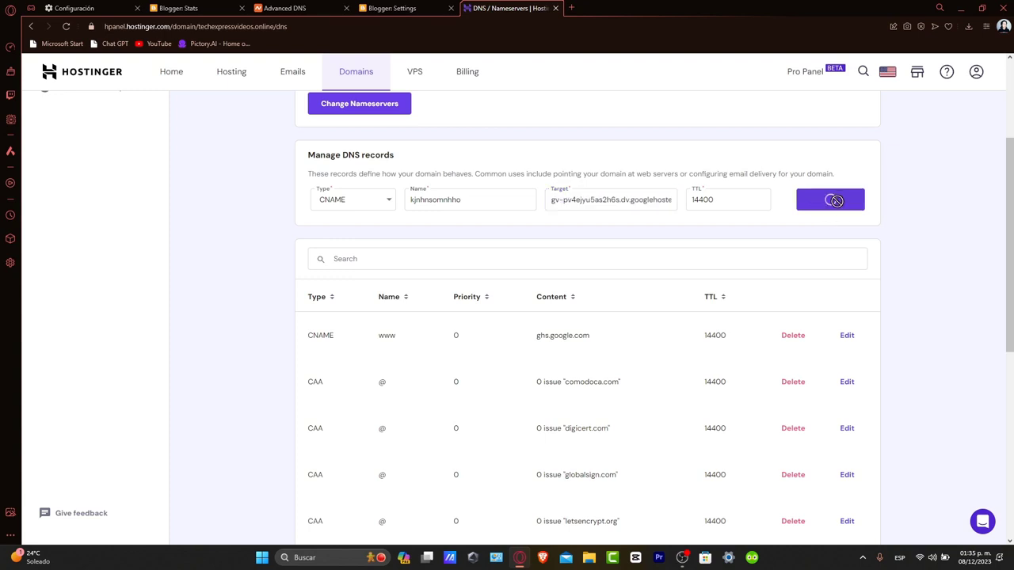
left_click(830, 200)
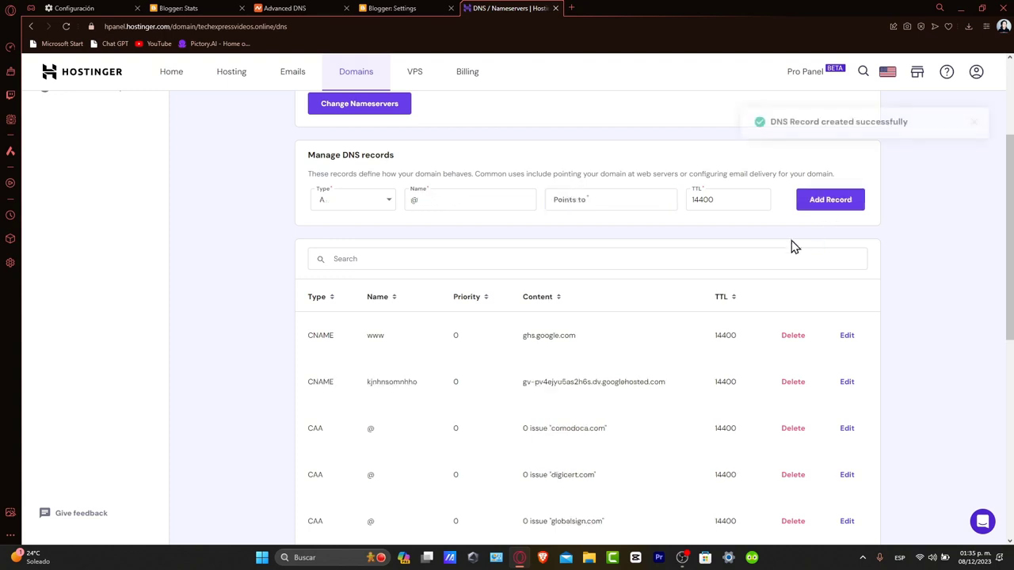
left_click(388, 8)
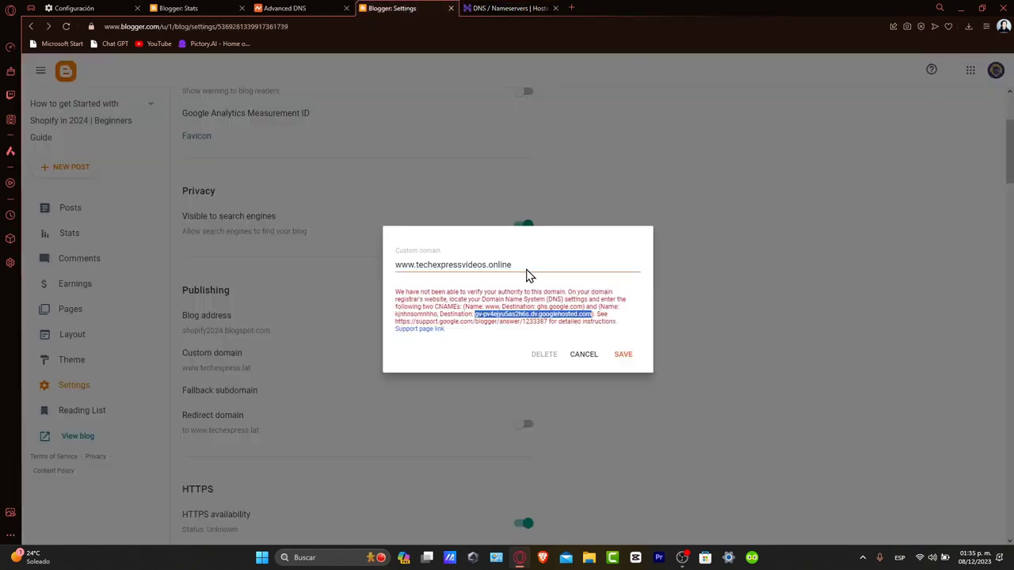
left_click(622, 354)
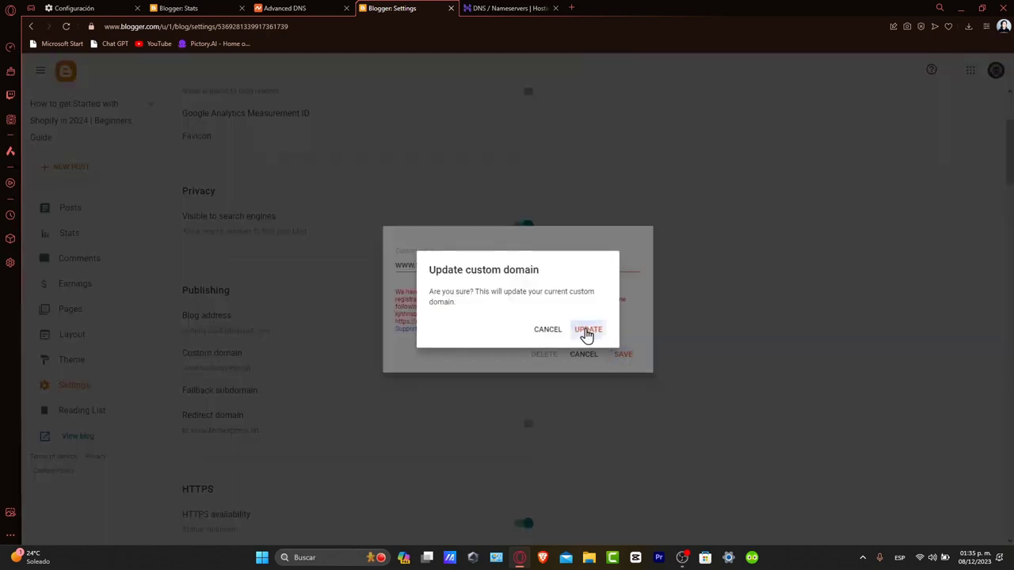
left_click(587, 329)
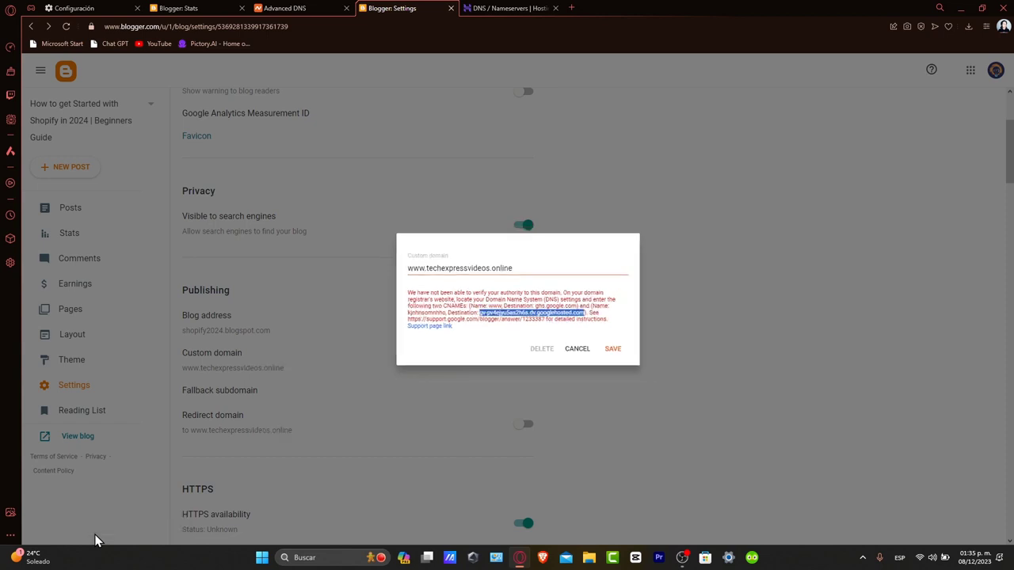
left_click(612, 349)
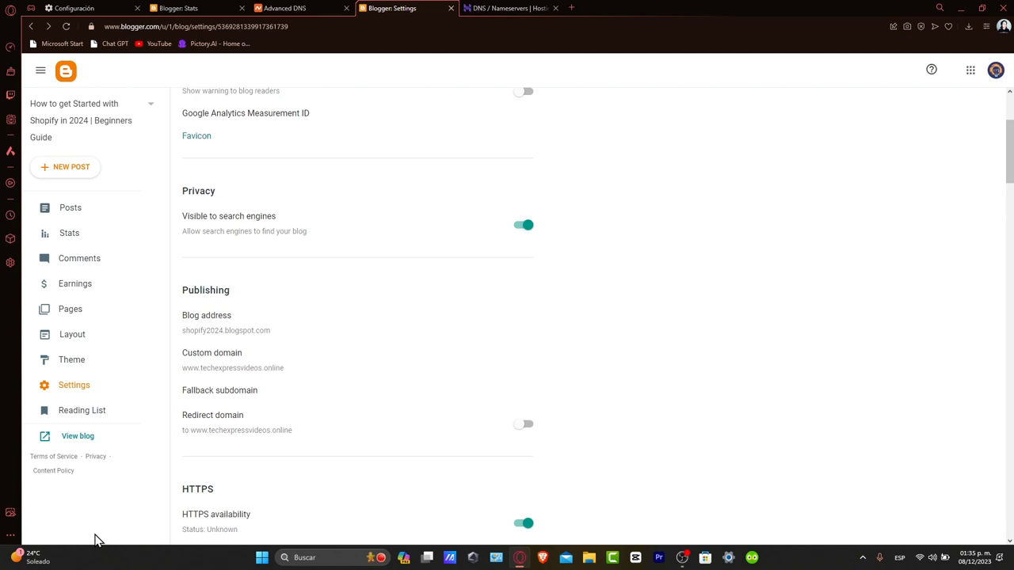
left_click(507, 8)
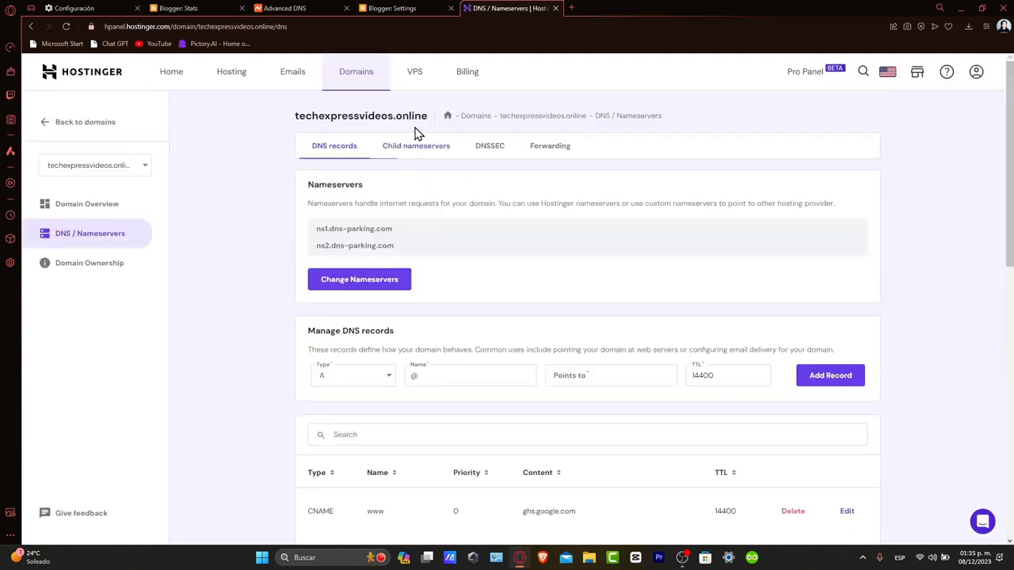
double_click(360, 115)
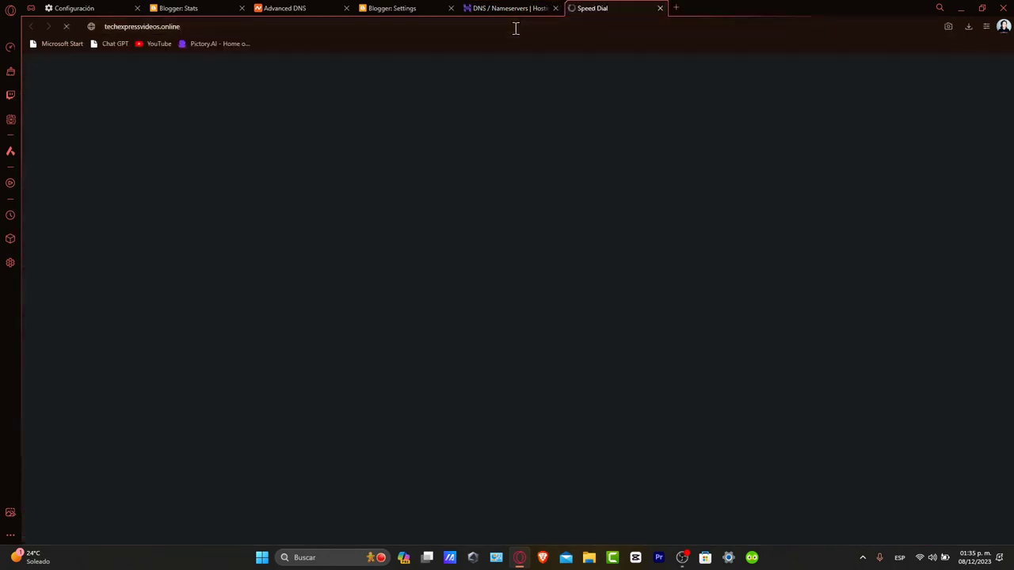
left_click(391, 7)
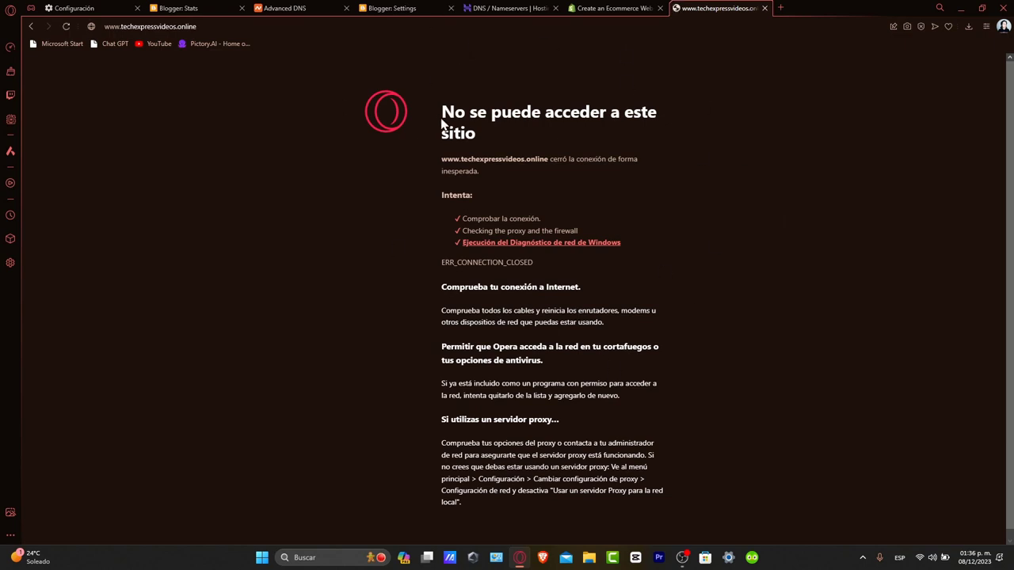
mouse_move(541, 187)
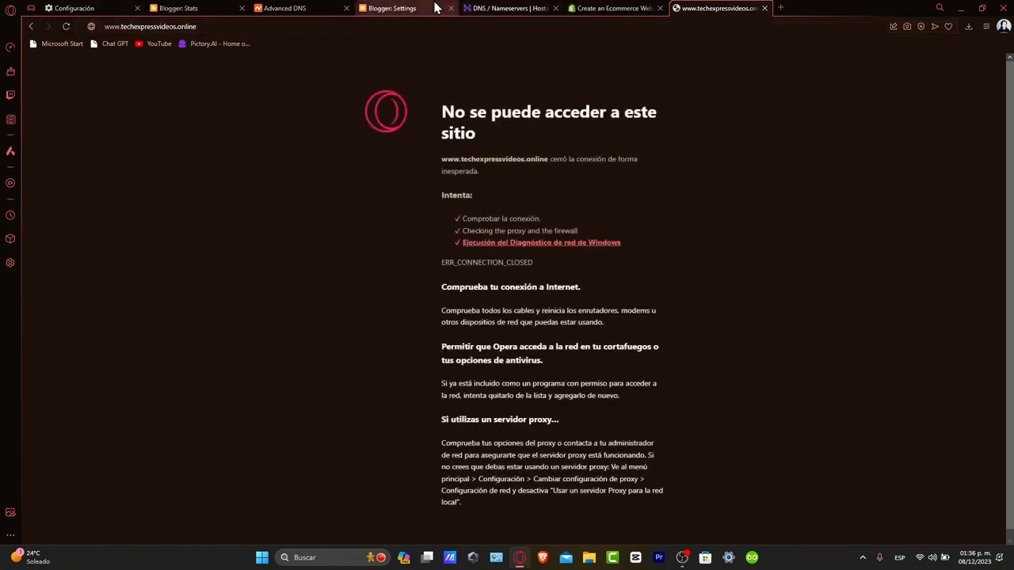
left_click(391, 8)
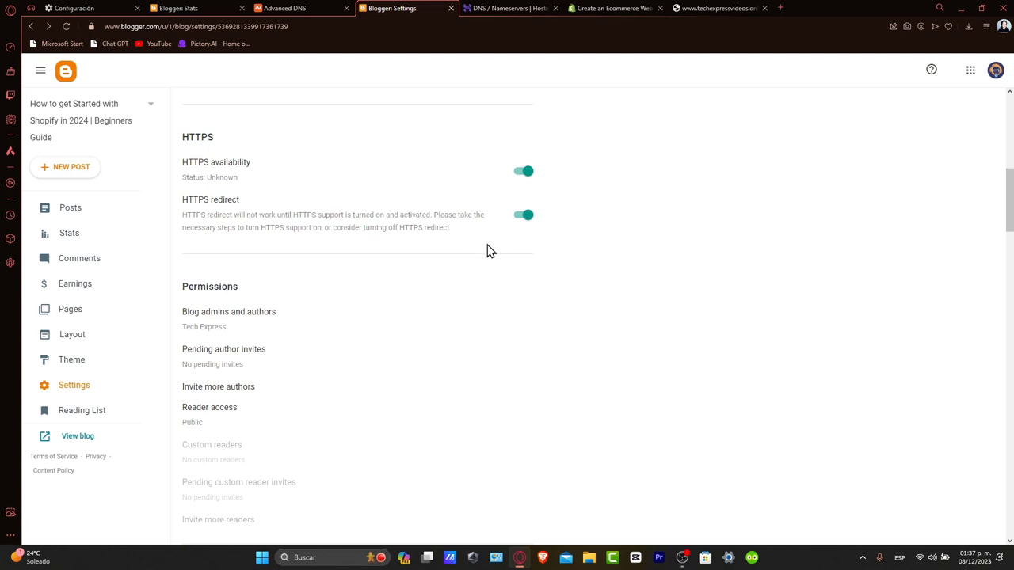
scroll("up", 3)
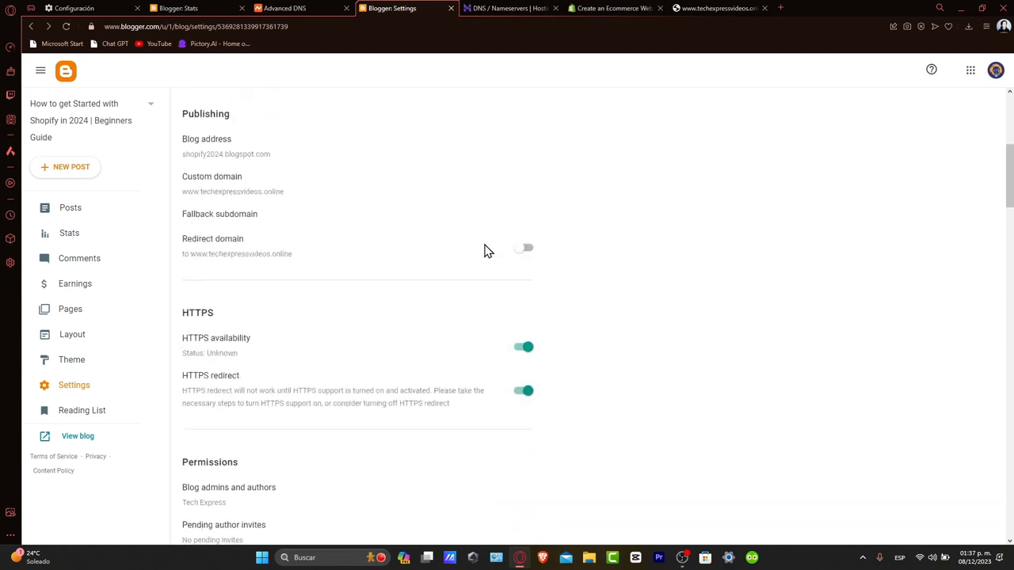